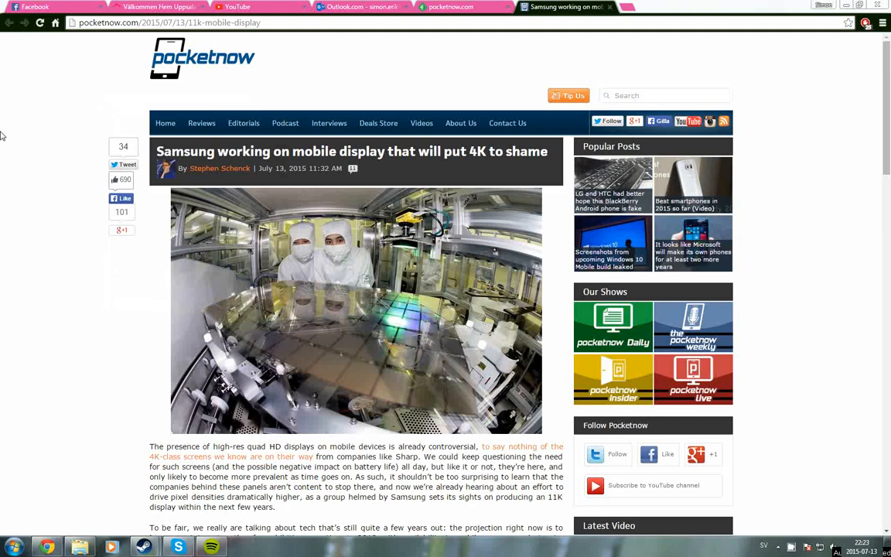
mouse_move(61, 264)
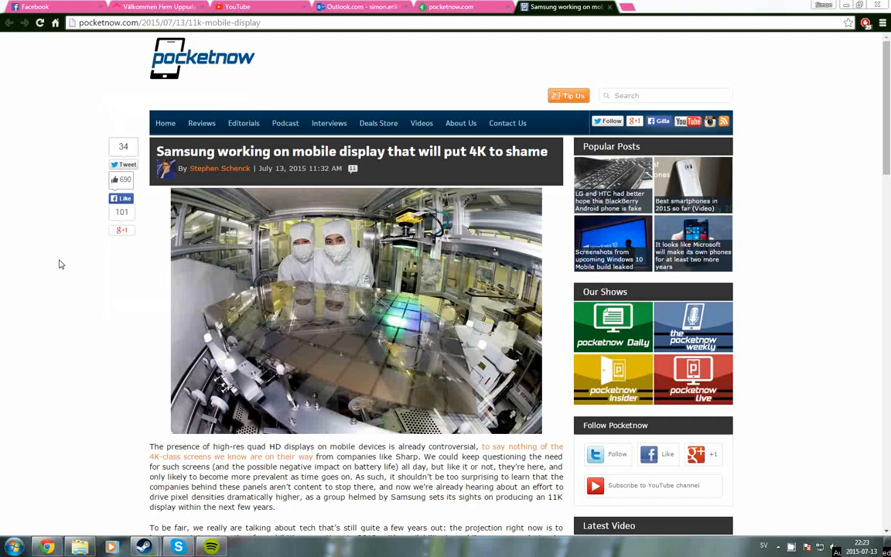
mouse_move(98, 259)
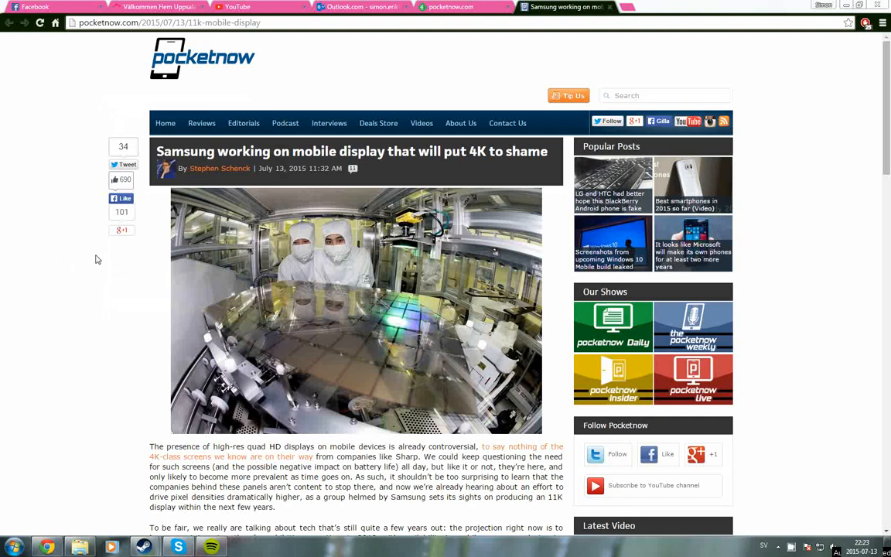
Scroll down the Pocketnow article to show its body paragraphs, sources, tags and related posts
scroll(down, 3)
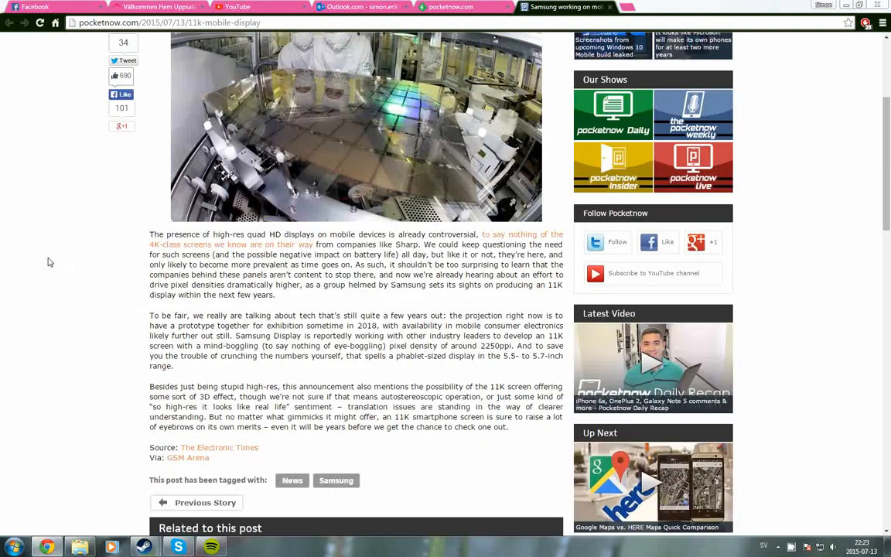
scroll(down, 3)
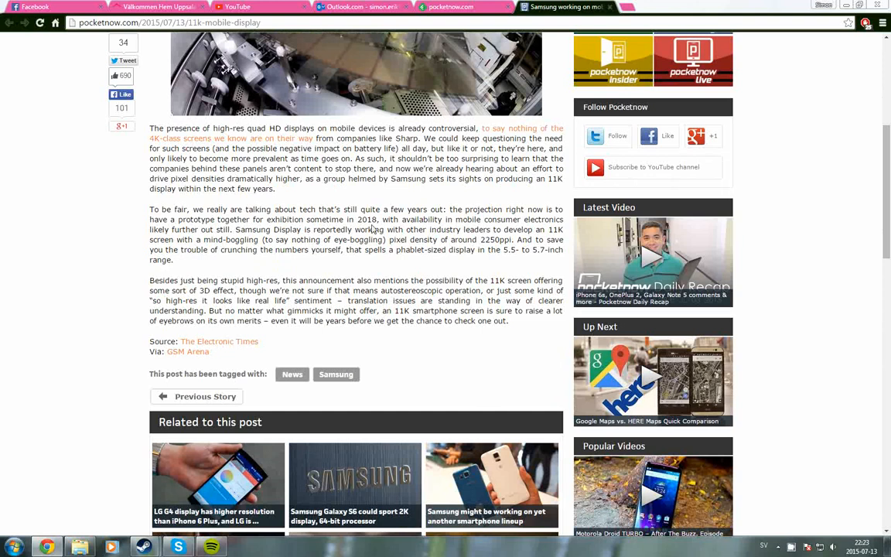
double_click(367, 219)
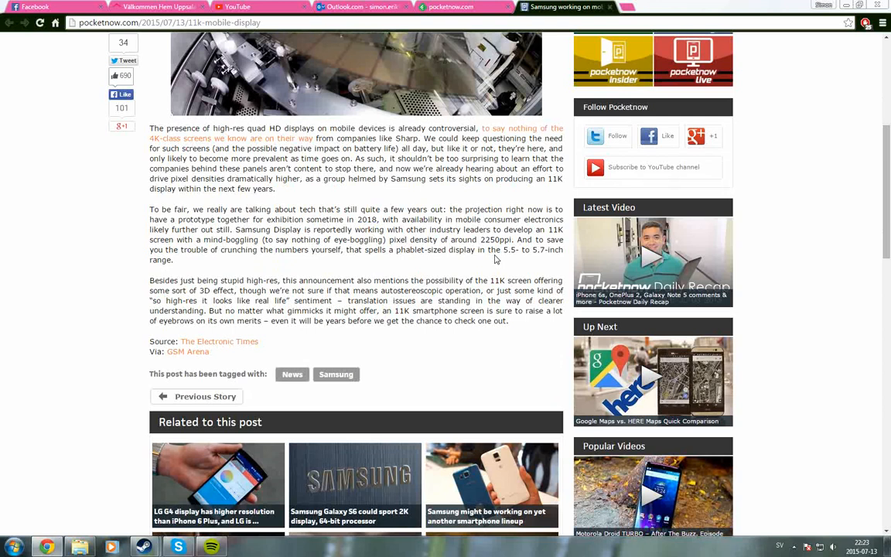
mouse_move(523, 309)
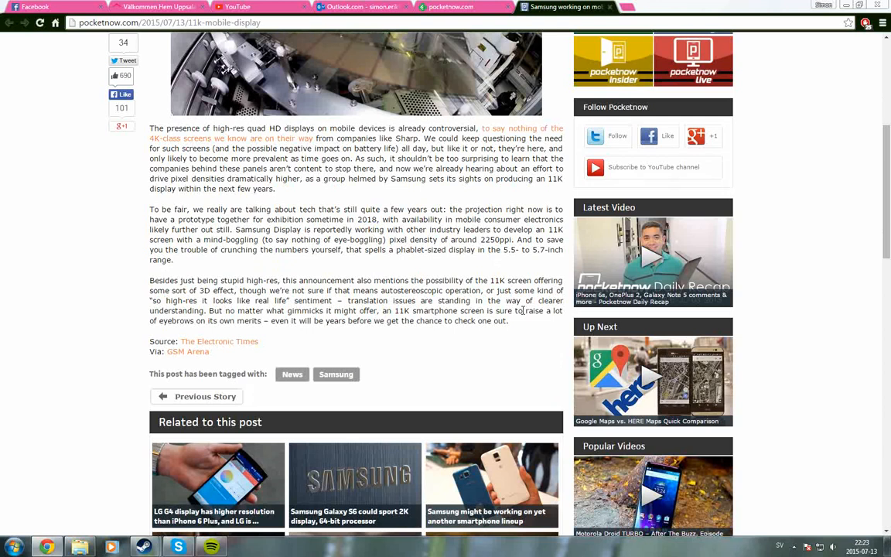
mouse_move(483, 248)
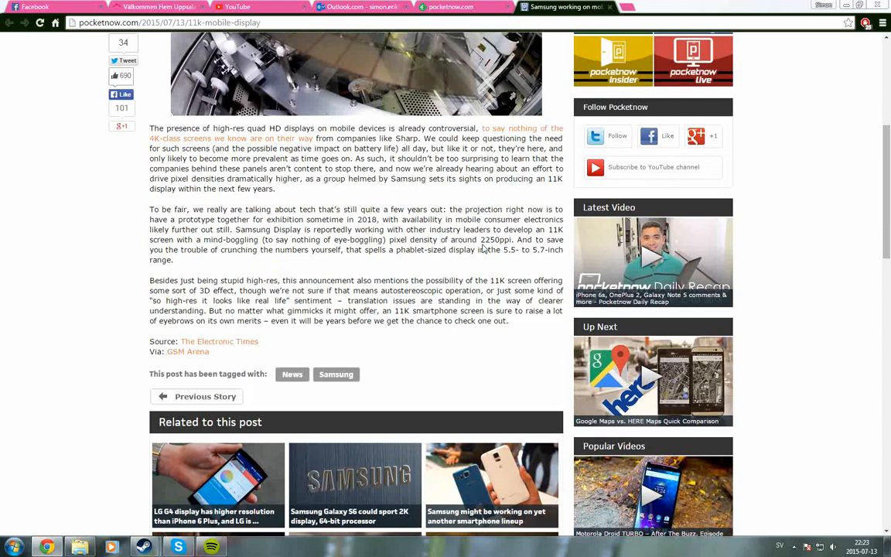
mouse_move(452, 267)
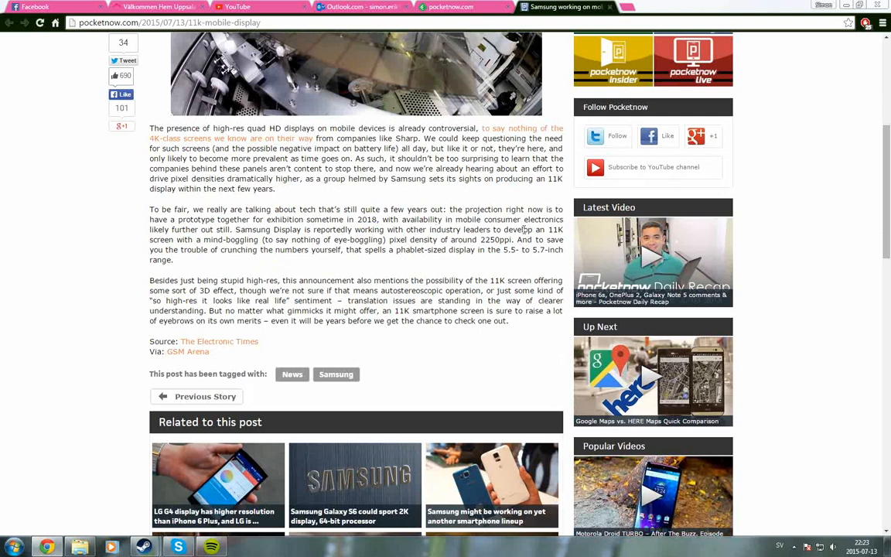
mouse_move(502, 276)
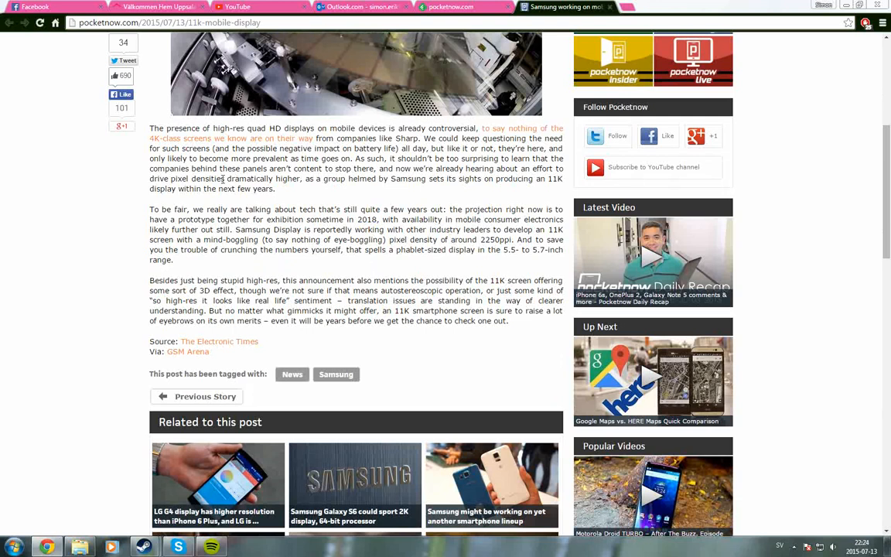
Scroll back up to the Samsung display headline, byline and lead photo
scroll(up, 3)
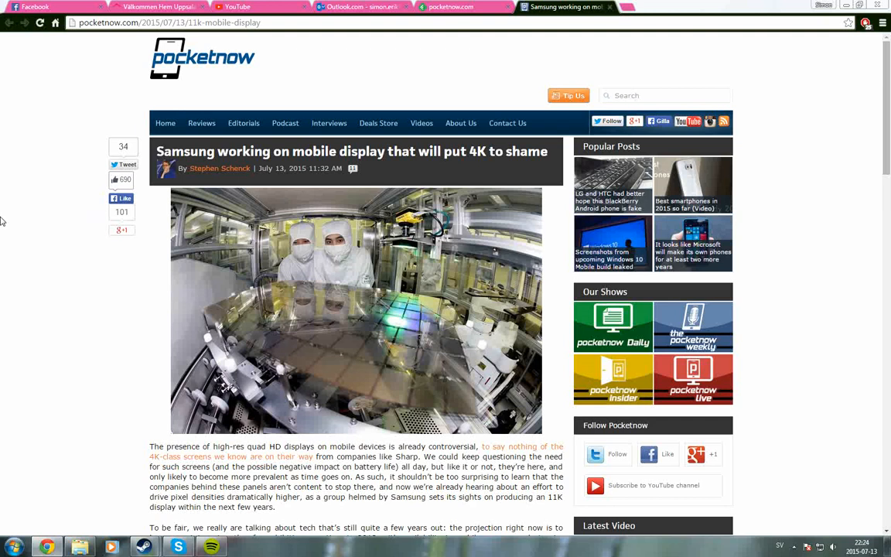
mouse_move(13, 200)
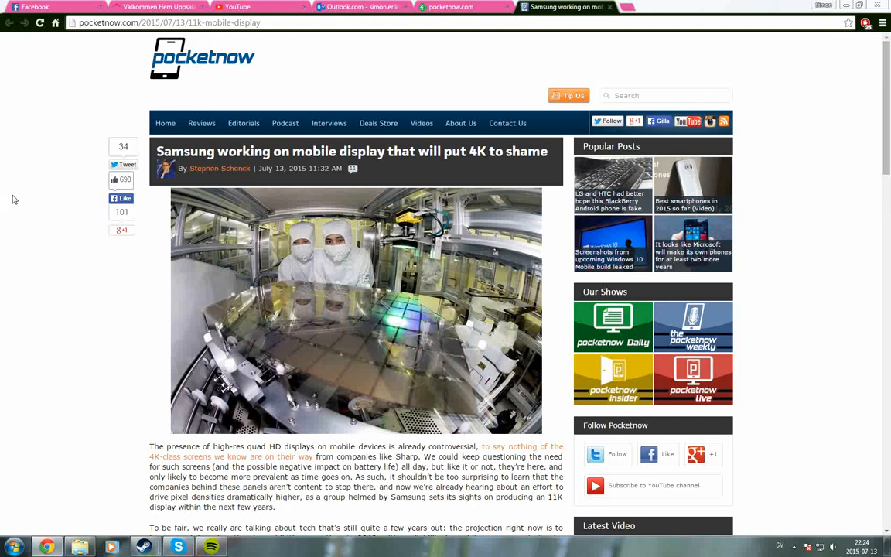
mouse_move(20, 178)
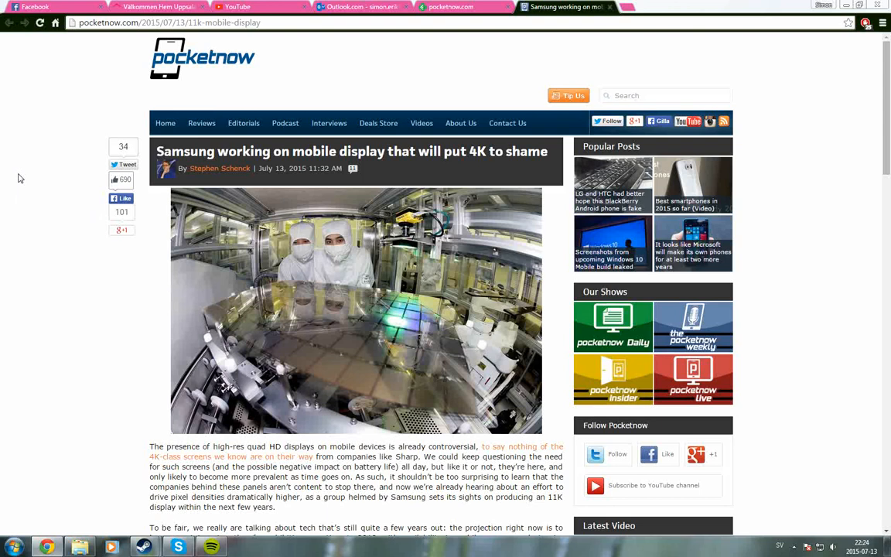
Scroll down below the lead photo to show body paragraphs, source links and tags
scroll(down, 3)
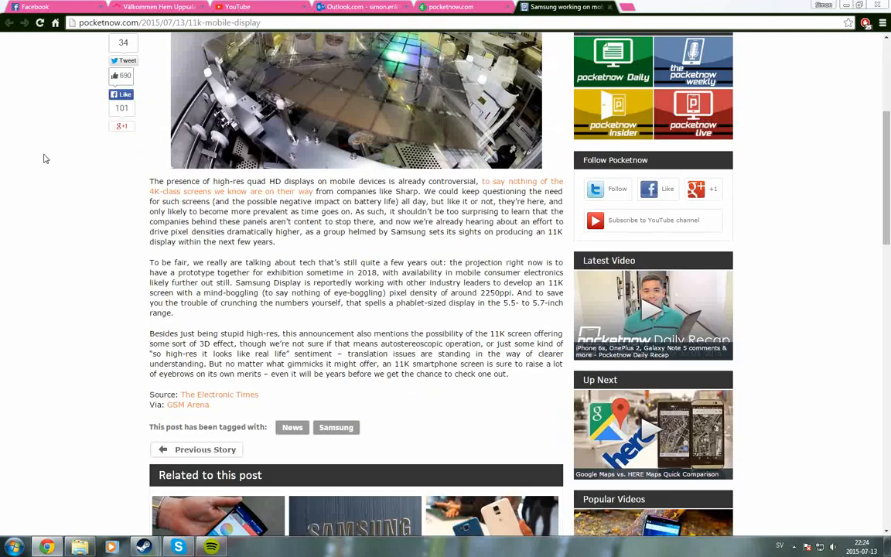
mouse_move(103, 191)
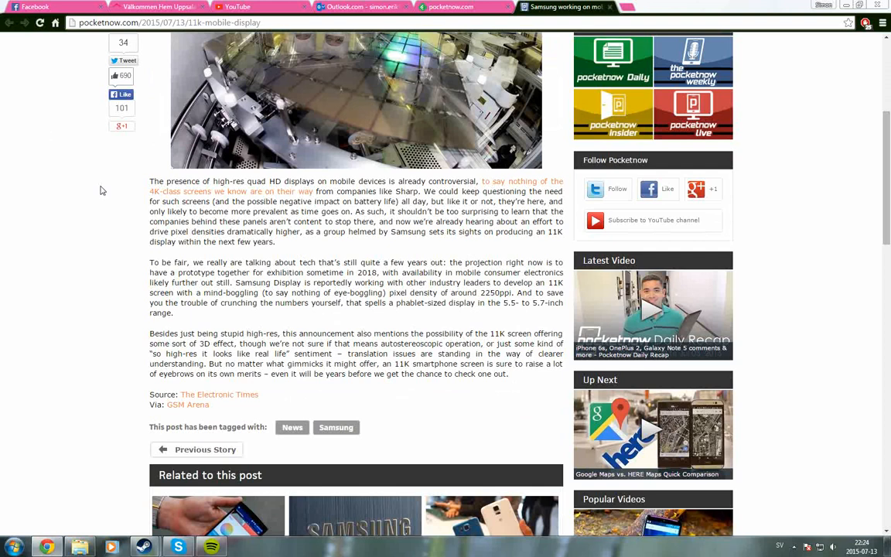
mouse_move(138, 160)
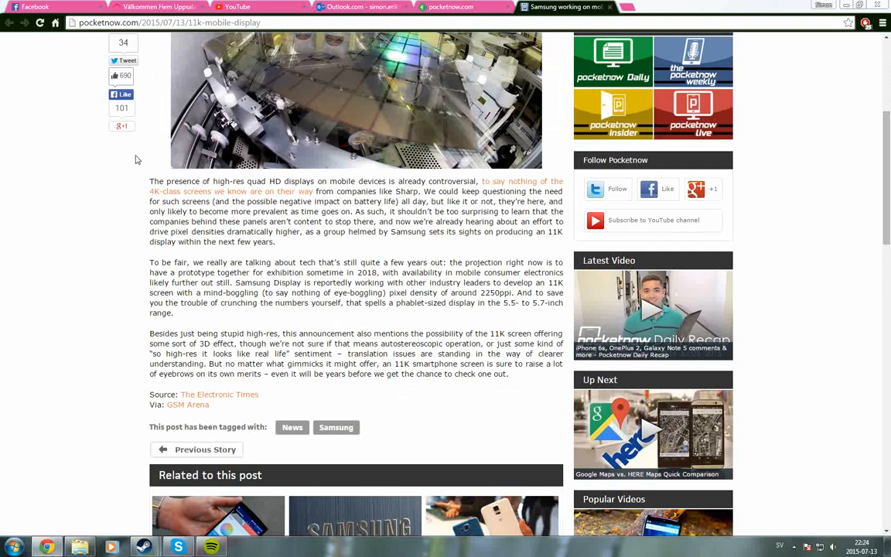
mouse_move(135, 161)
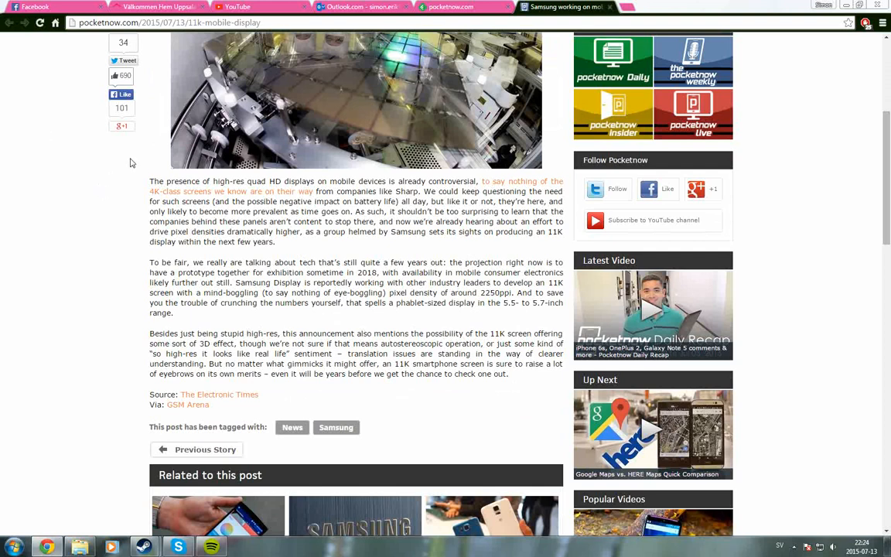